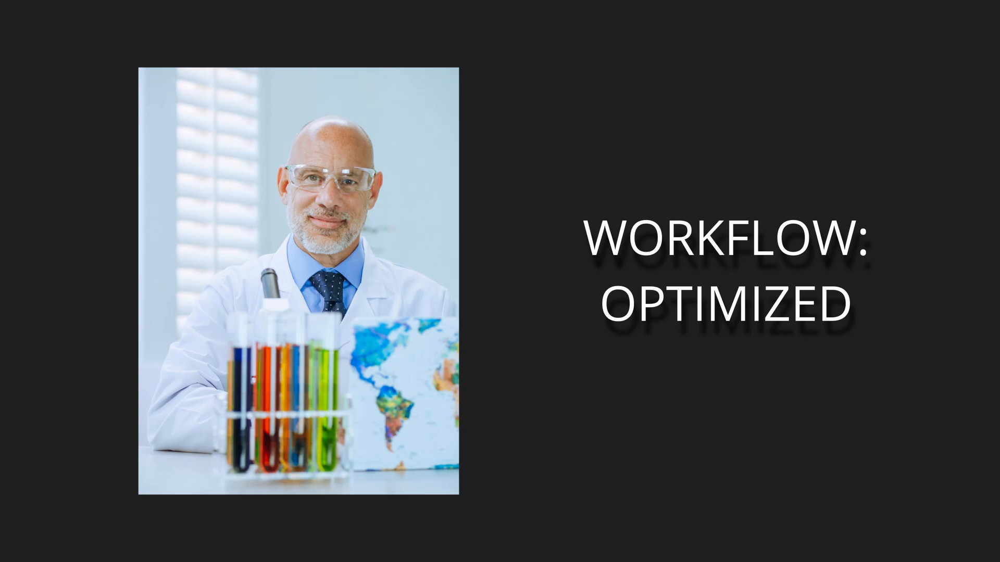
Advance the slideshow past the workflow slide to the empty tutorial_hdl module.
key("Right")
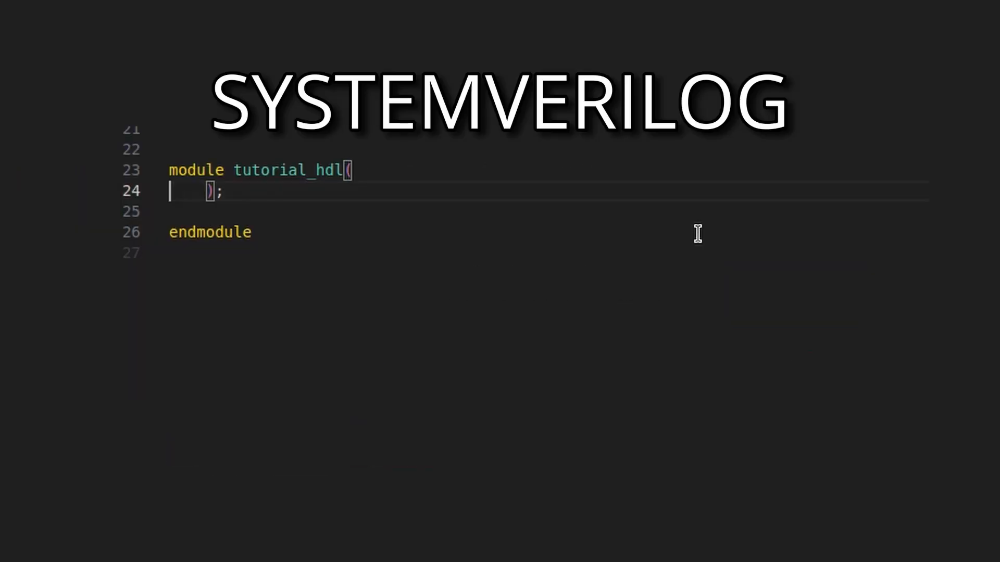
type("input logic sw1,")
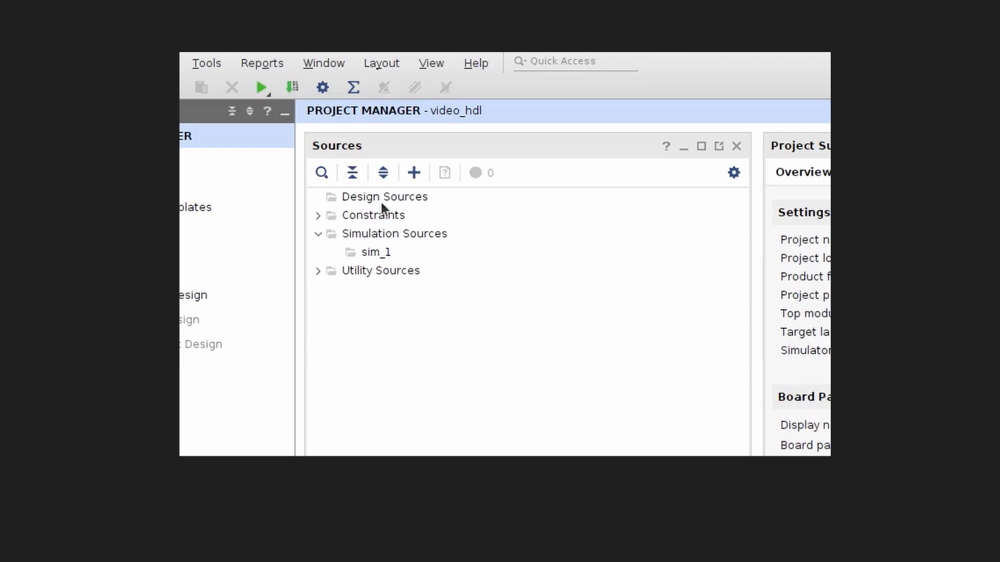
Bring up the Design Sources context menu to add the SystemVerilog source file.
right_click(385, 196)
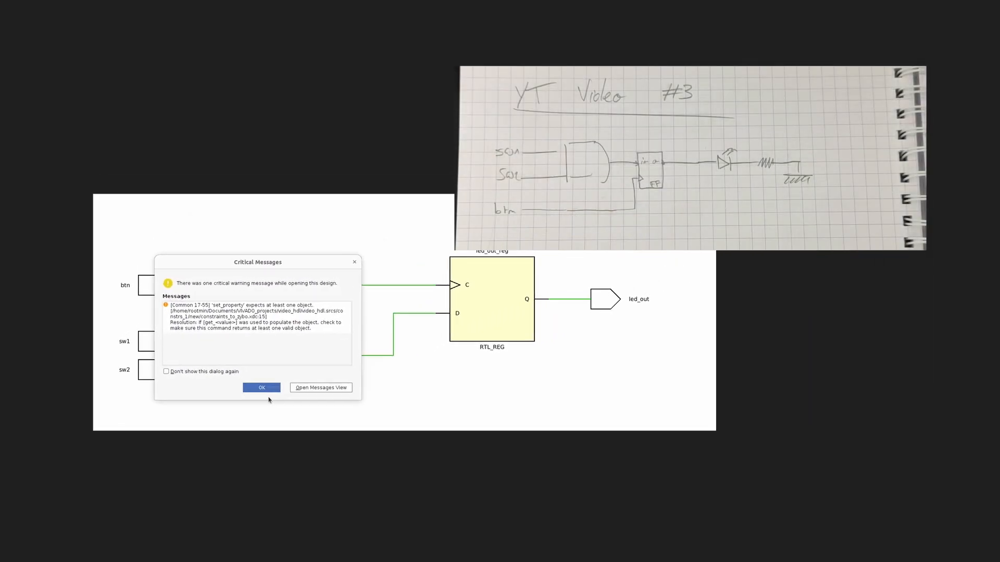
Dismiss the constraints critical warning and agree to run synthesis and implementation first.
left_click(262, 388)
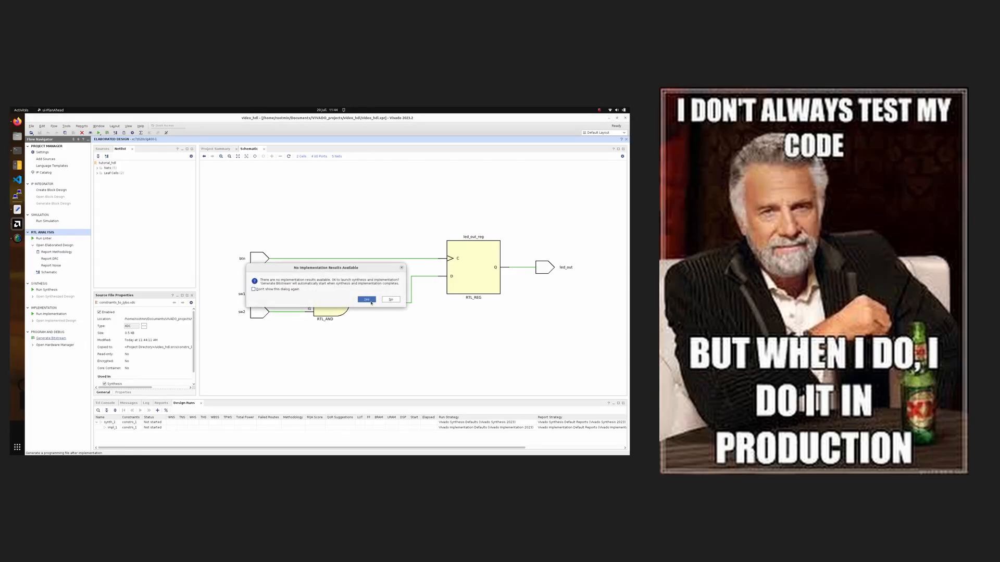
left_click(366, 300)
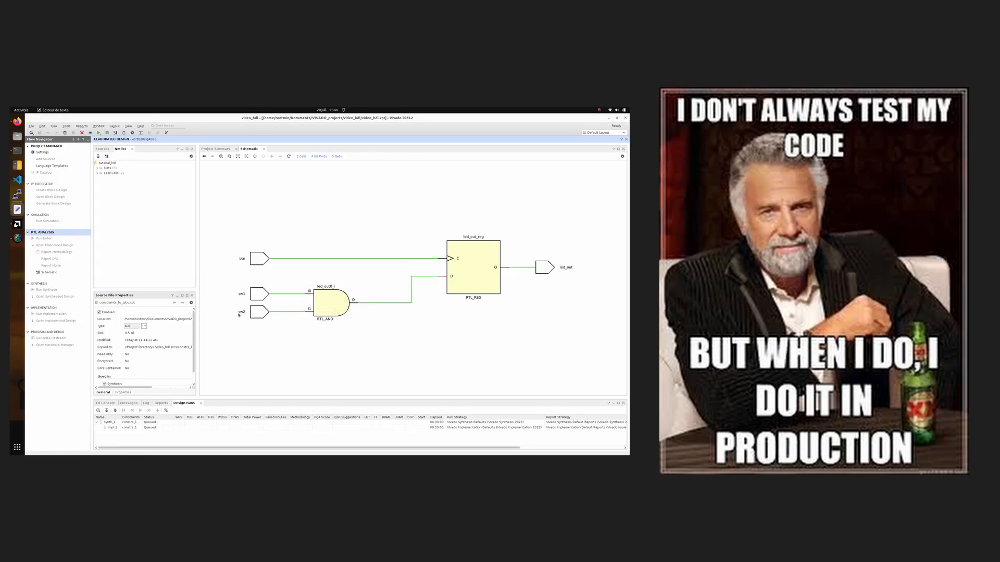